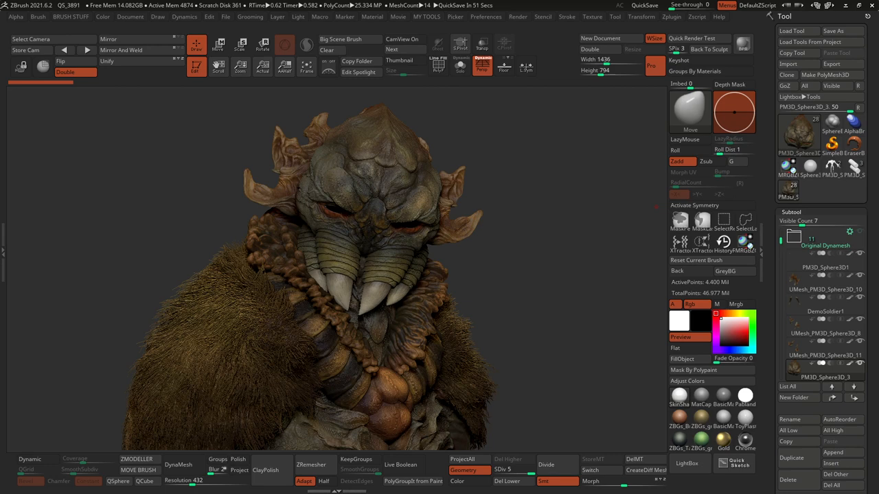
pyautogui.moveTo(594, 276)
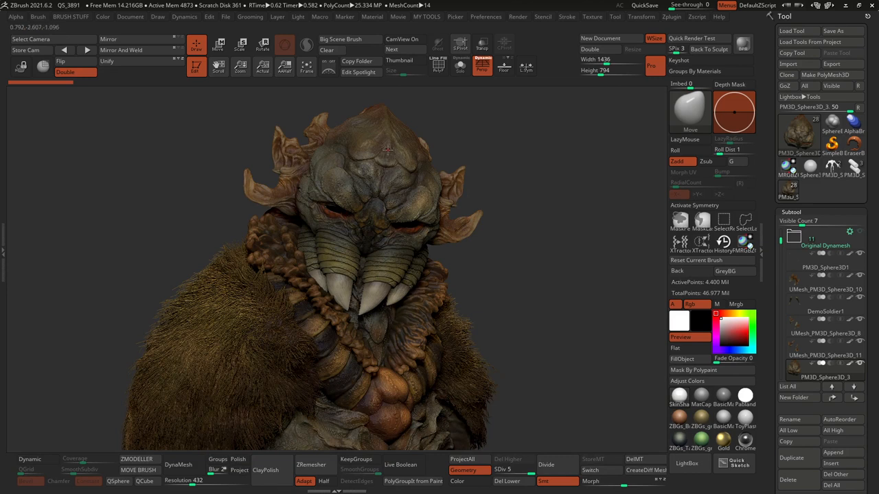
pyautogui.moveTo(412, 220)
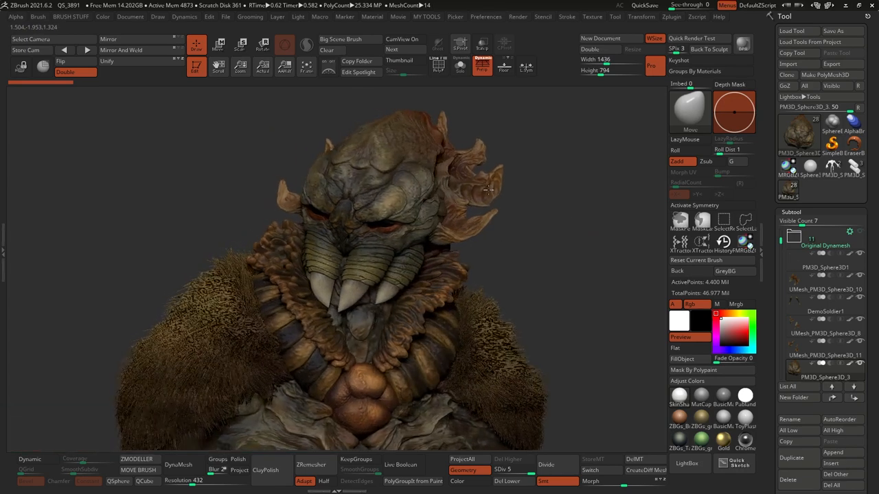
# Orbit around the grey creature head to view it from several sides.
pyautogui.moveTo(481, 186); pyautogui.dragTo(550, 216)
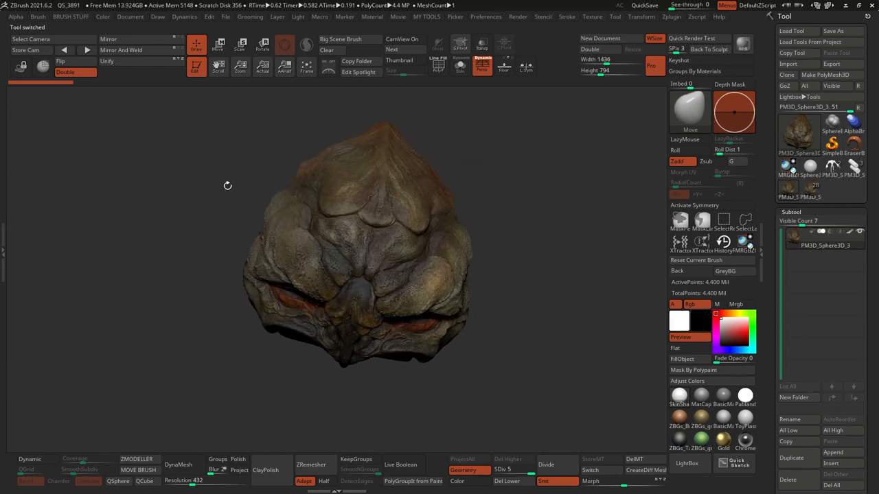
pyautogui.moveTo(702, 240)
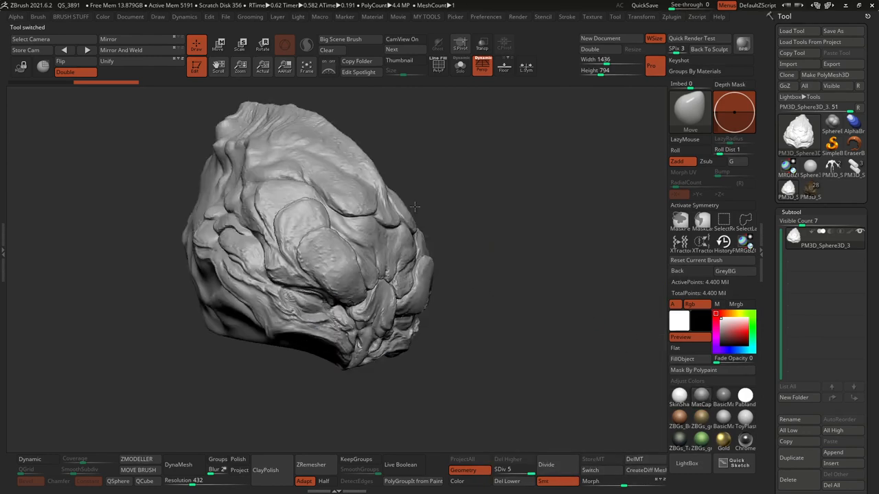
pyautogui.moveTo(411, 206); pyautogui.dragTo(646, 174)
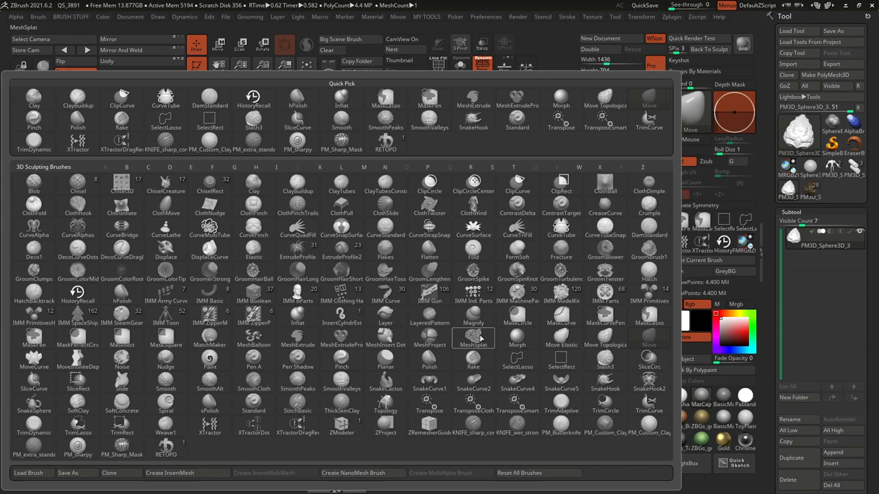
# Dismiss the brush library and show the Zplugin list beside the head.
pyautogui.click(473, 337)
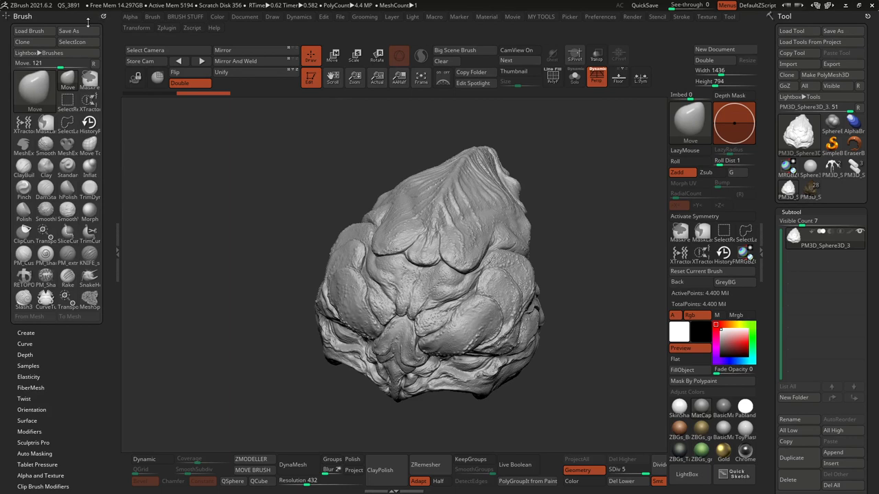
pyautogui.click(163, 28)
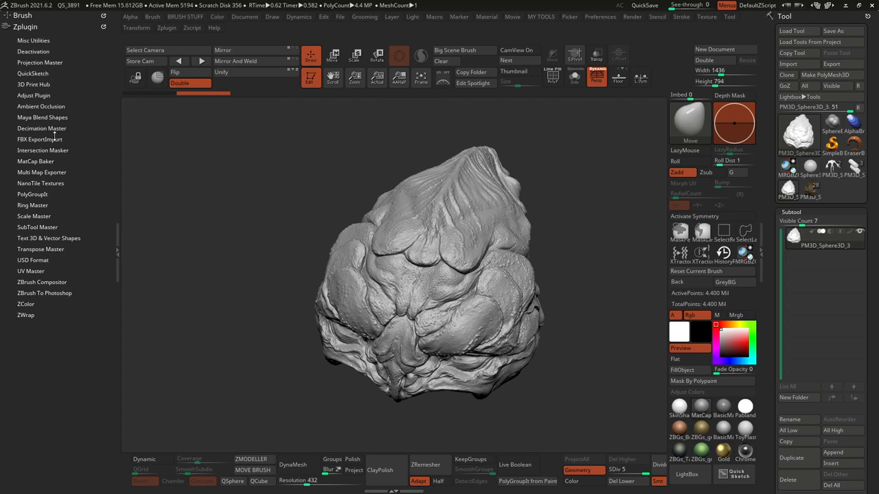
pyautogui.moveTo(80, 157)
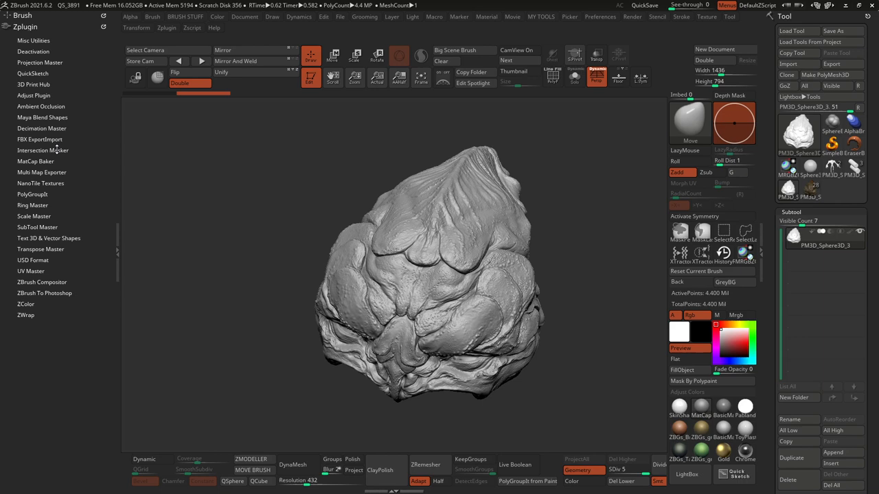
pyautogui.moveTo(325, 221)
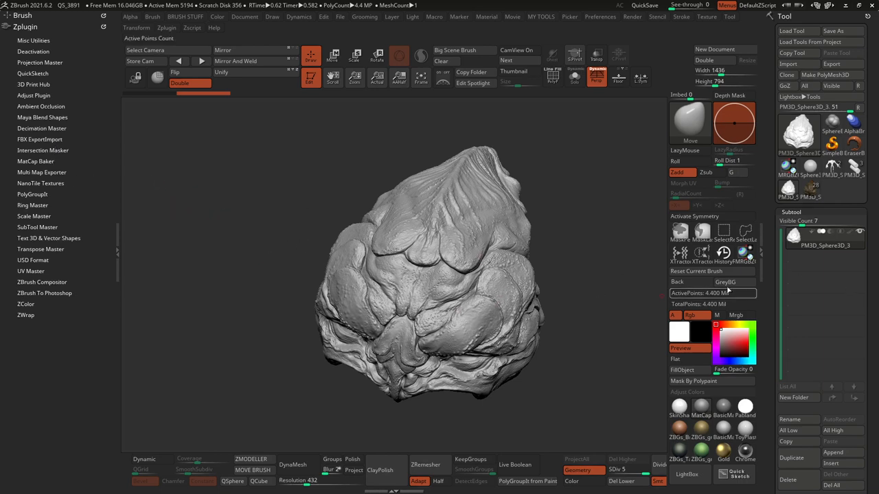
pyautogui.moveTo(426, 274); pyautogui.dragTo(398, 323)
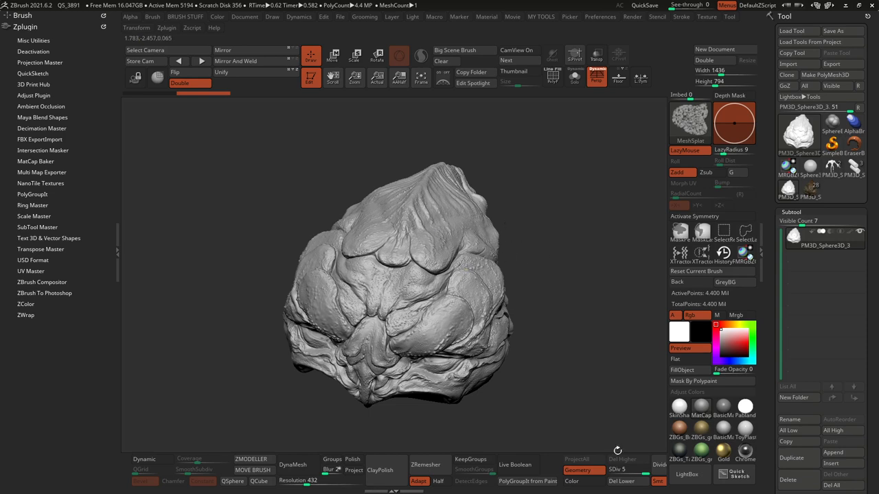
pyautogui.moveTo(440, 237)
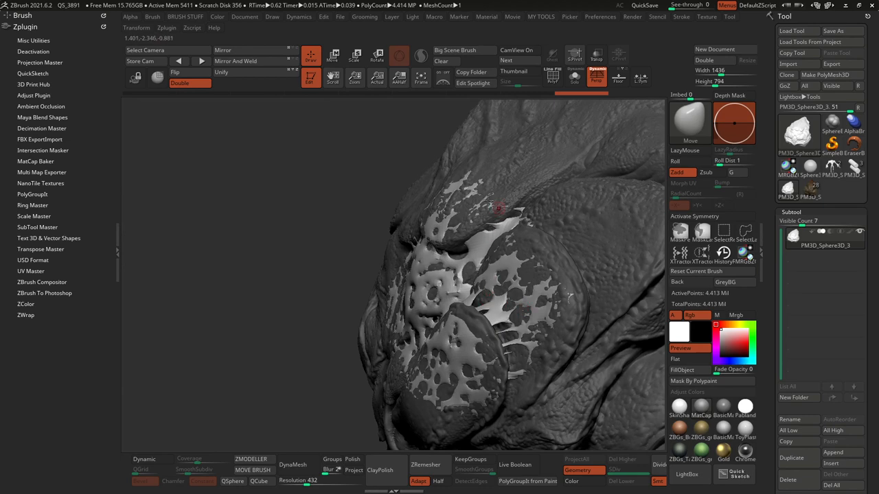
pyautogui.moveTo(500, 206); pyautogui.dragTo(494, 295)
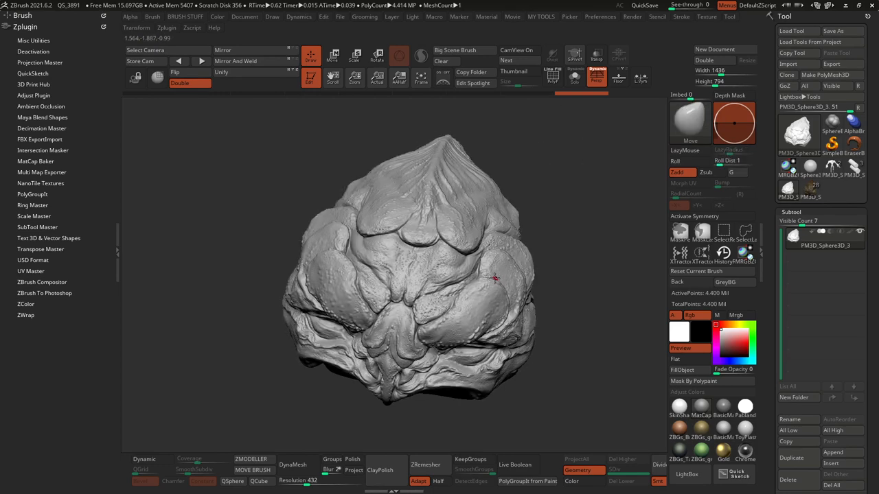
# Splat a perforated MeshSplat sheet over the front of the head, orbiting to inspect its edges.
pyautogui.moveTo(494, 278); pyautogui.dragTo(467, 340)
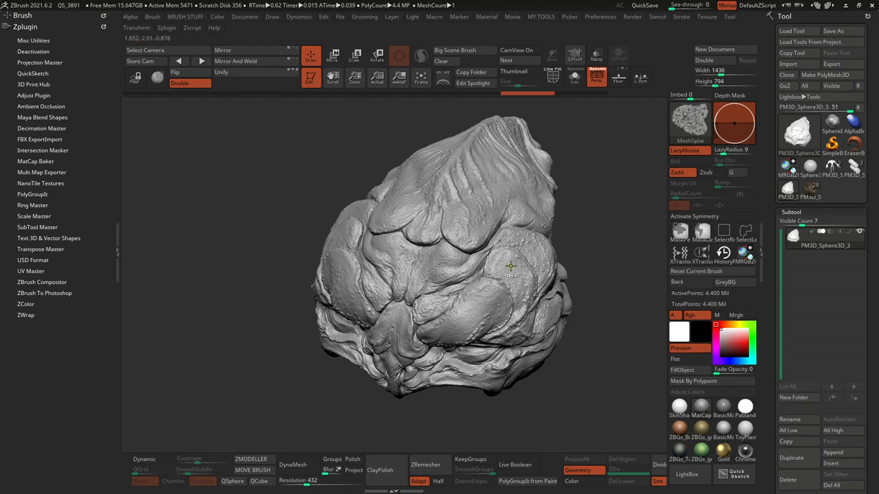
pyautogui.moveTo(511, 267); pyautogui.dragTo(522, 357)
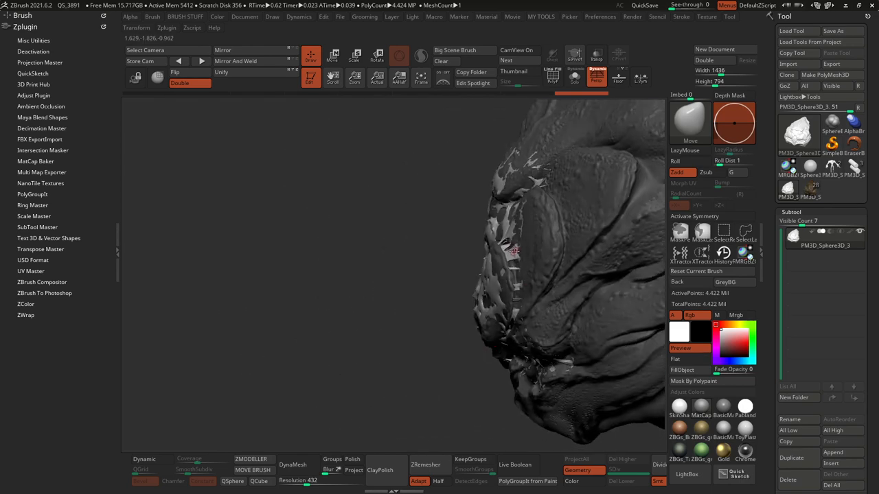
pyautogui.moveTo(476, 246)
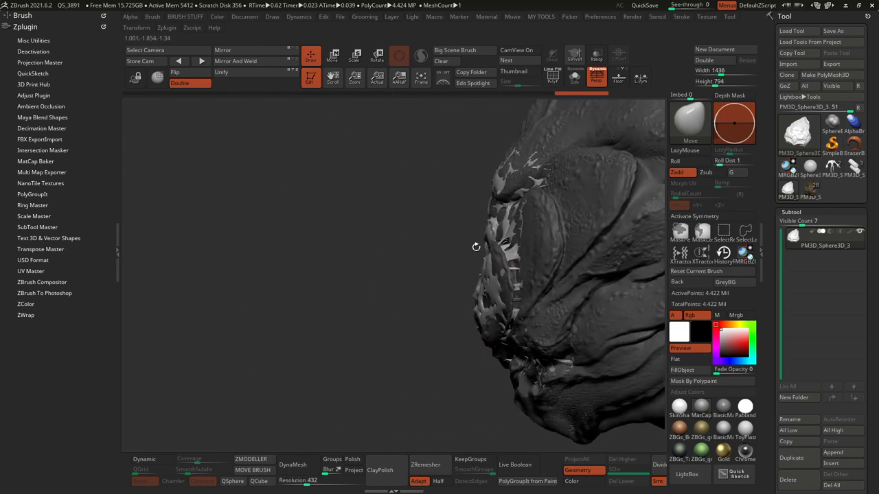
pyautogui.moveTo(476, 247); pyautogui.dragTo(535, 295)
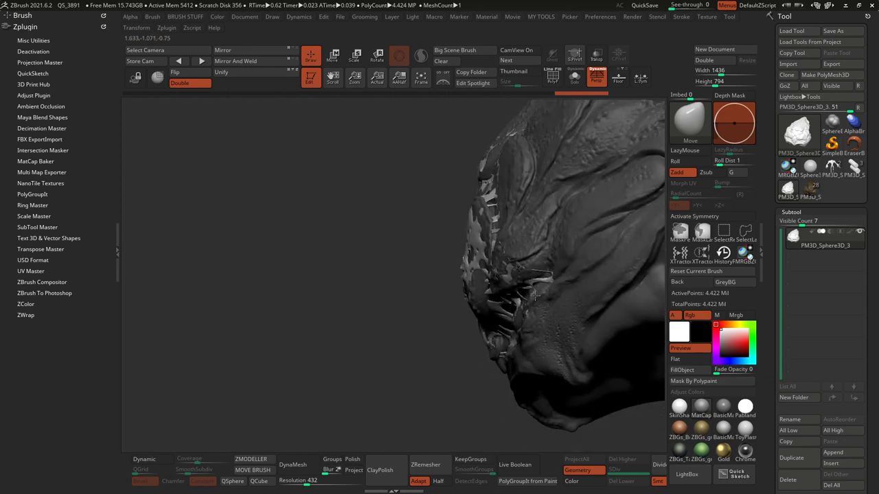
pyautogui.moveTo(536, 295); pyautogui.dragTo(436, 347)
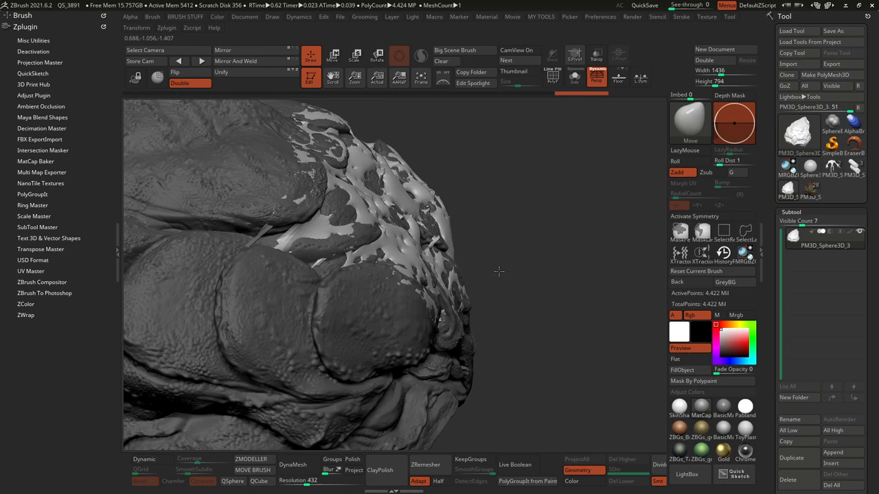
pyautogui.moveTo(499, 271); pyautogui.dragTo(278, 216)
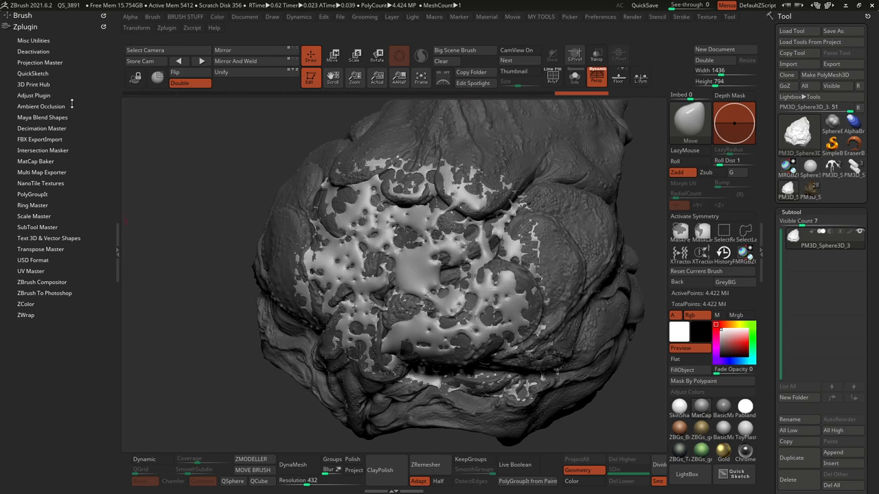
# Open the Brush palette settings beside the canvas.
pyautogui.click(27, 15)
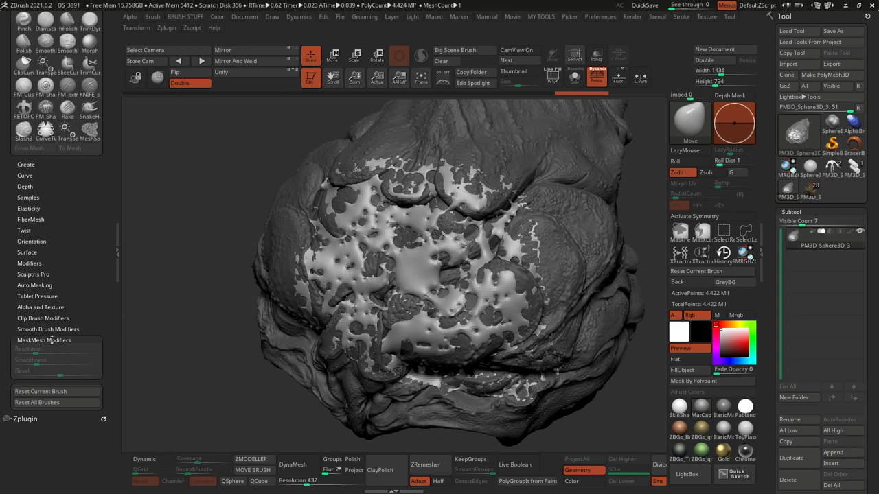
pyautogui.moveTo(72, 360)
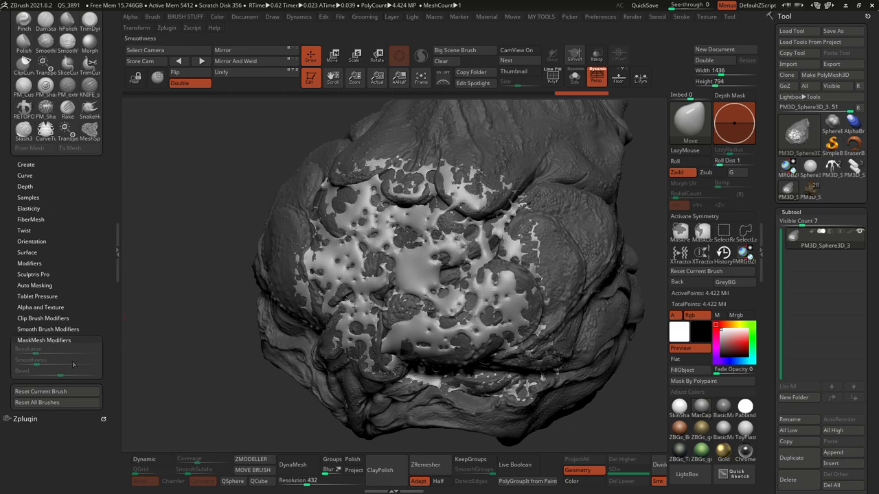
pyautogui.moveTo(72, 366)
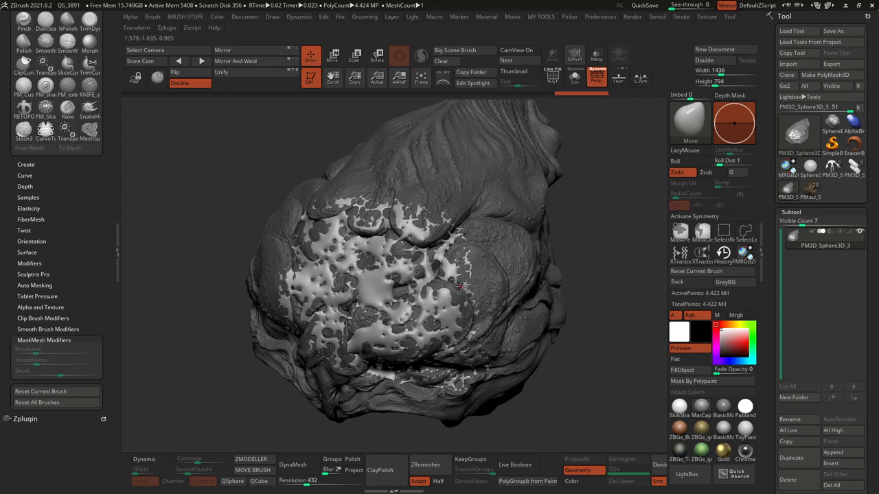
pyautogui.moveTo(595, 235)
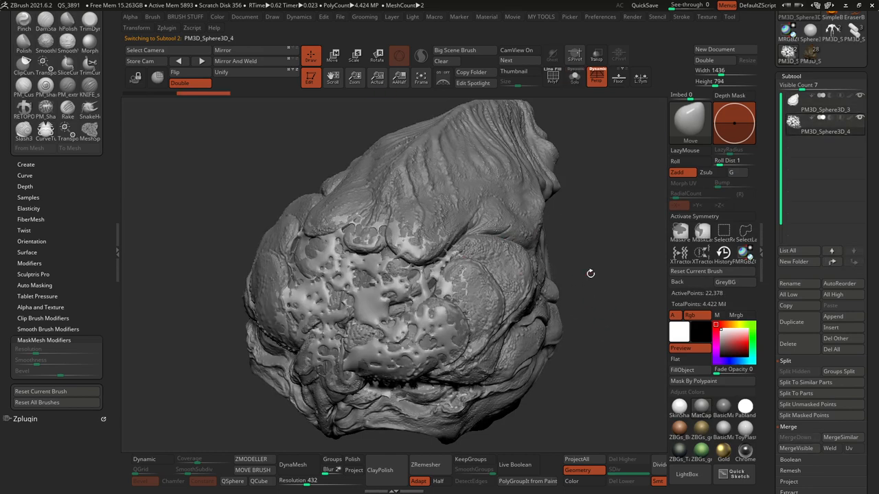
pyautogui.moveTo(567, 237)
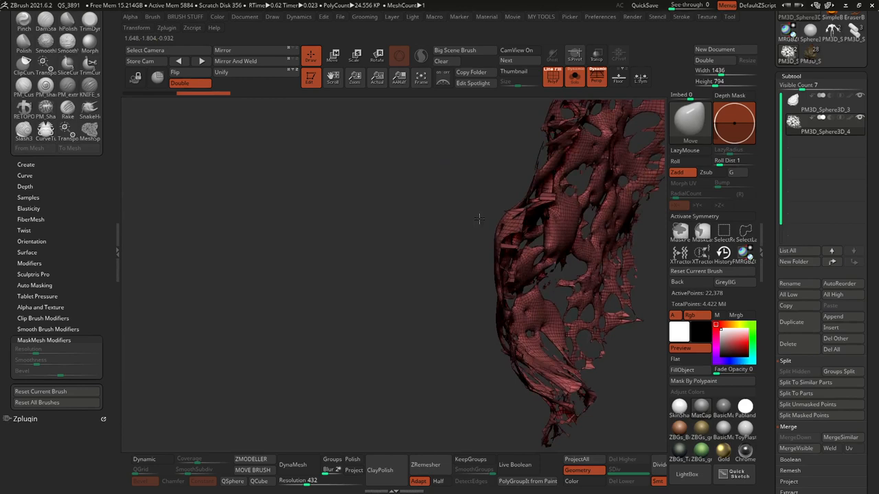
# Orbit around the separated perforated sheet shown solo.
pyautogui.moveTo(480, 219); pyautogui.dragTo(491, 254)
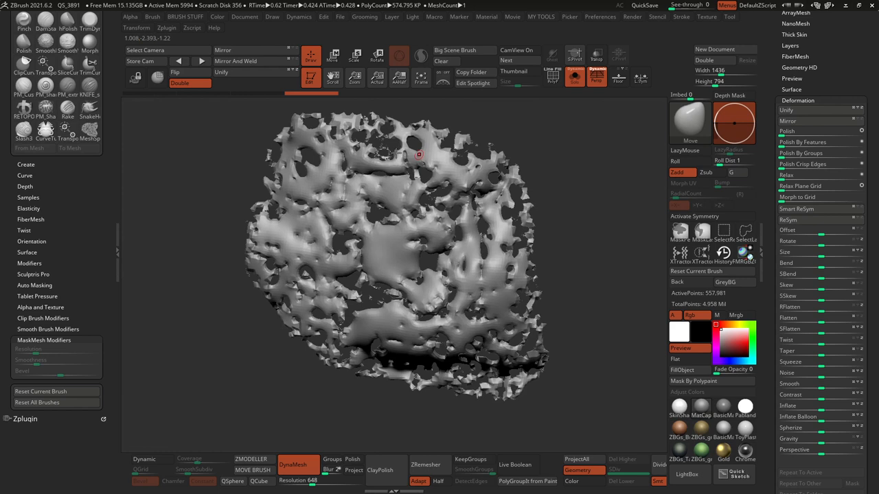
pyautogui.moveTo(486, 231)
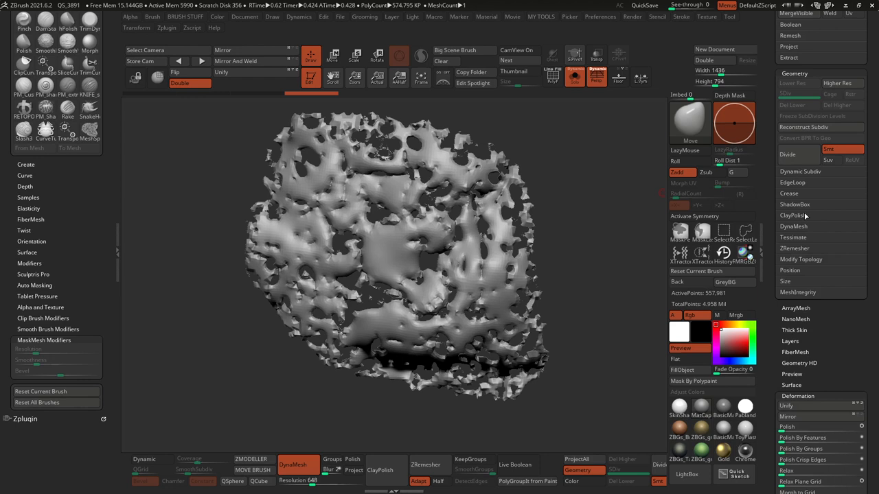
# Expand the Modify Topology, Deformation and Polygroups options for the holey sheet.
pyautogui.click(800, 259)
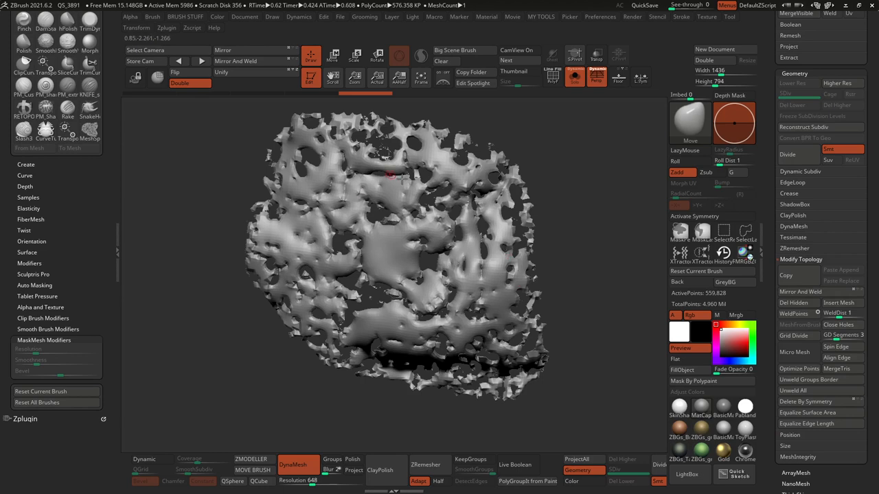
pyautogui.moveTo(503, 235)
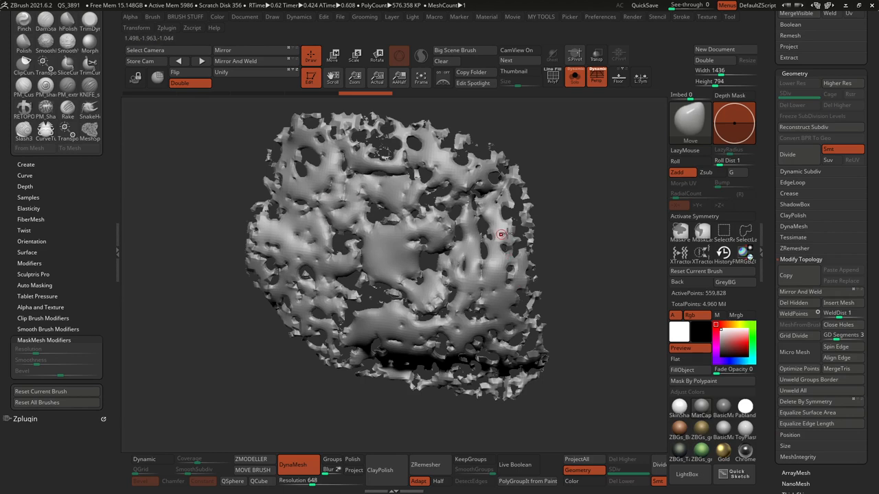
pyautogui.click(544, 77)
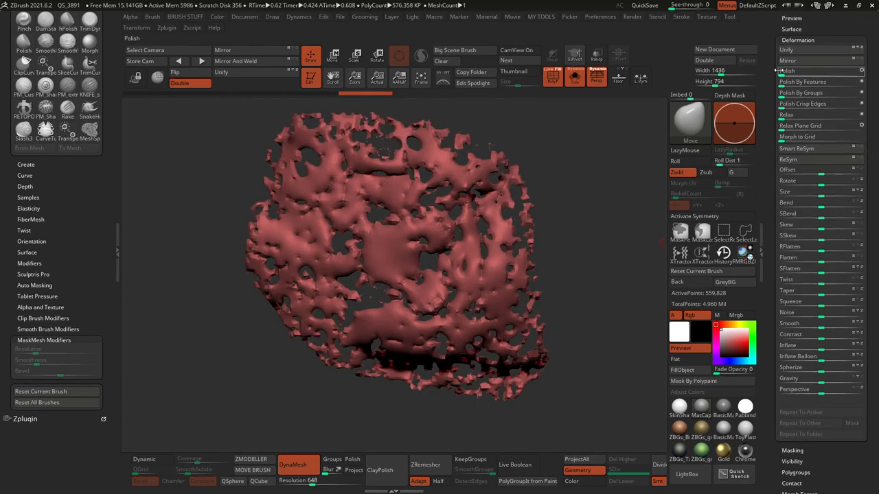
pyautogui.click(801, 71)
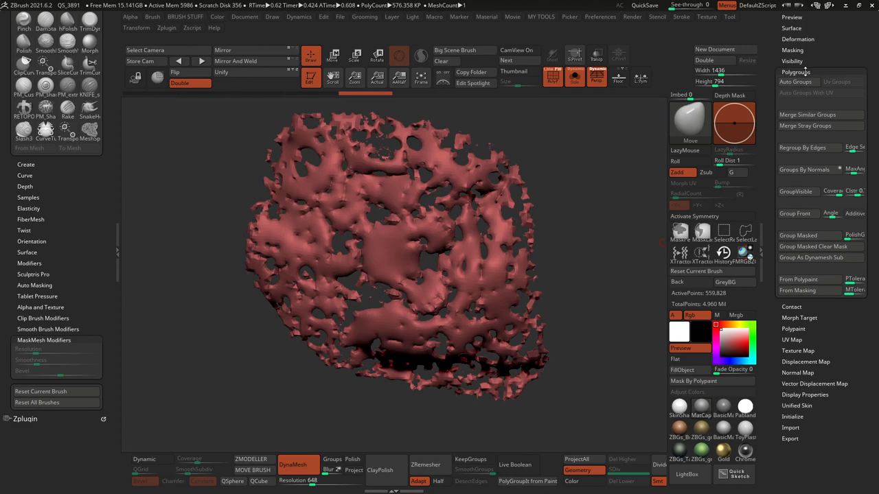
pyautogui.moveTo(796, 81)
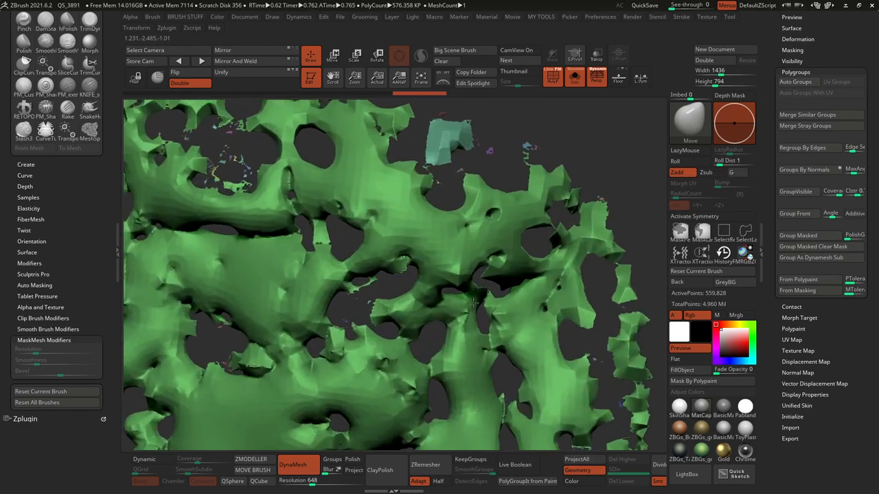
pyautogui.moveTo(474, 302); pyautogui.dragTo(482, 282)
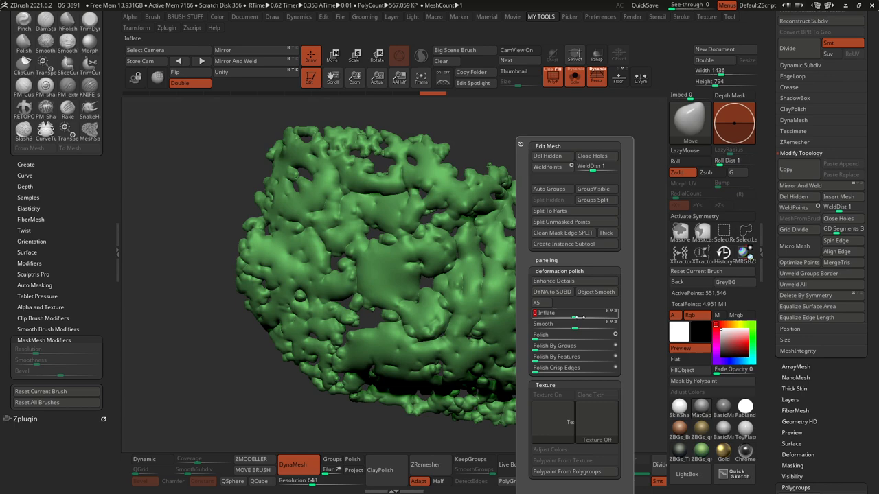
# Adjust the view of the green growth sitting over the creature head.
pyautogui.moveTo(580, 318); pyautogui.dragTo(570, 318)
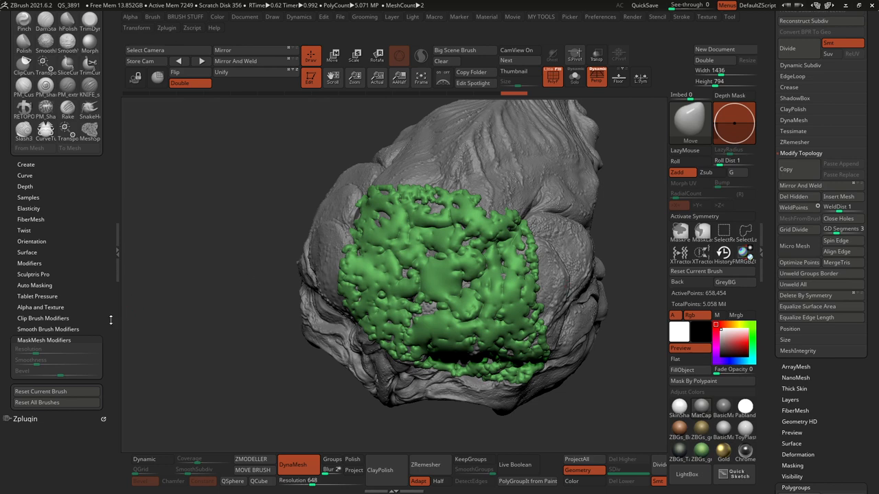
pyautogui.moveTo(230, 359)
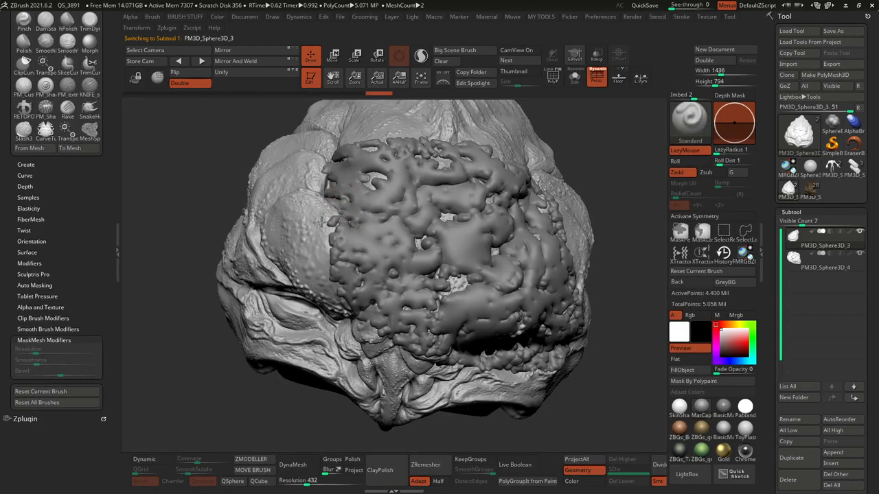
# Rotate the view of the head and its grey growth.
pyautogui.moveTo(322, 223); pyautogui.dragTo(336, 288)
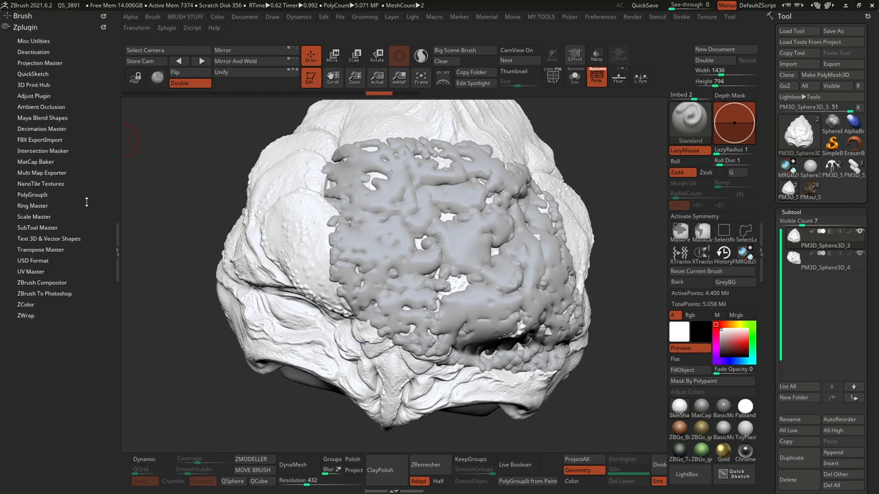
pyautogui.moveTo(43, 140)
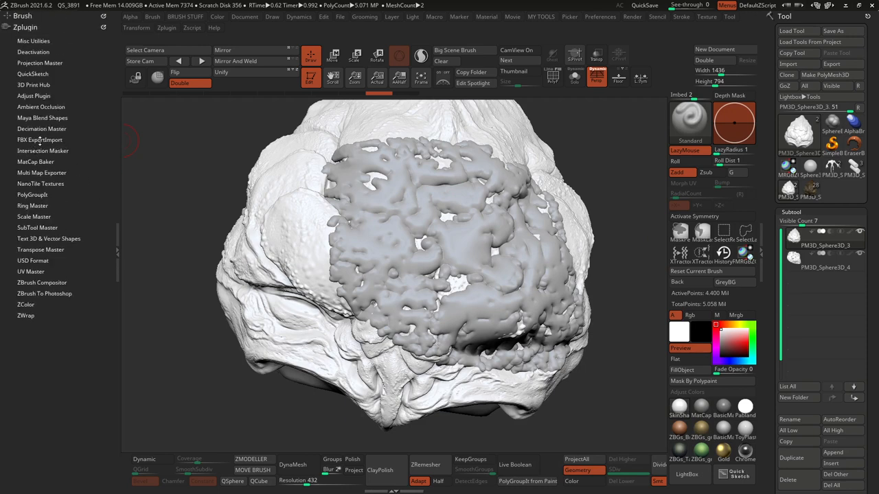
# Expand the Intersection Masker plugin to reveal Create Intersection Mask.
pyautogui.click(43, 150)
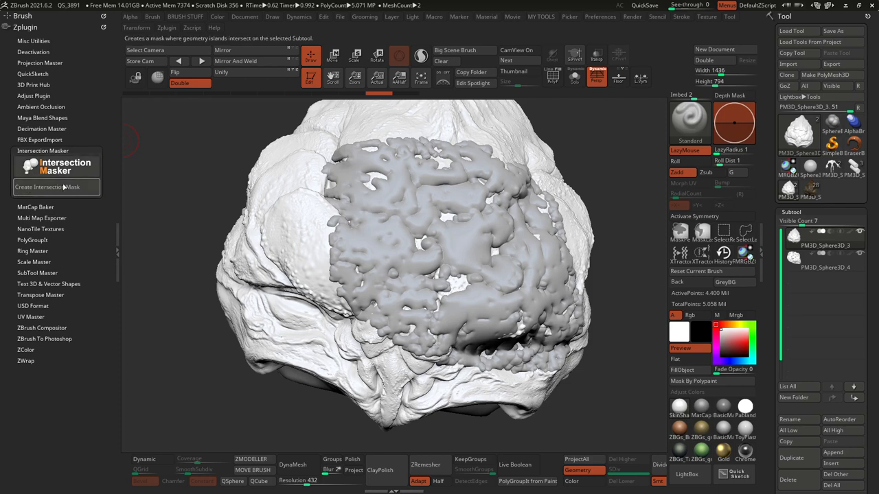
pyautogui.moveTo(65, 187)
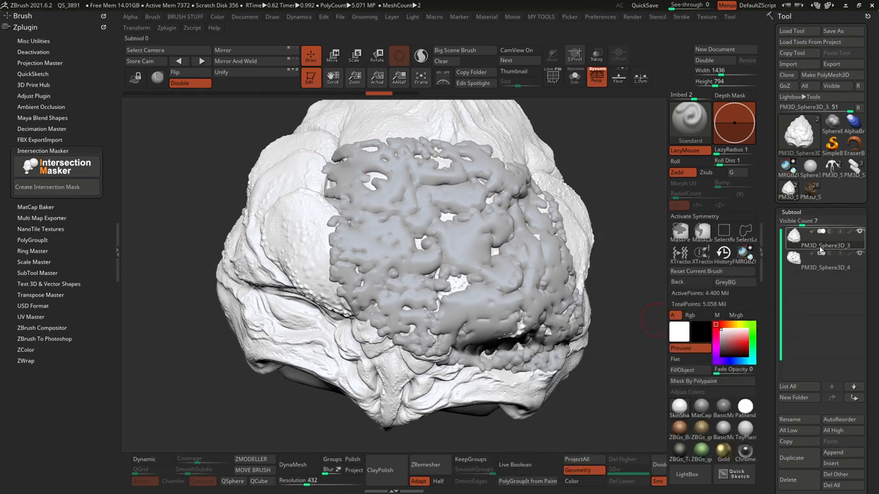
pyautogui.moveTo(807, 250)
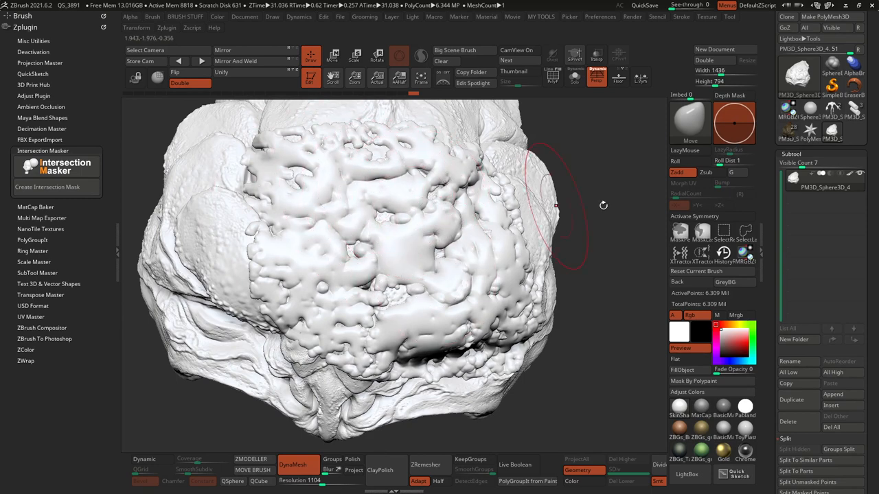
pyautogui.moveTo(302, 282)
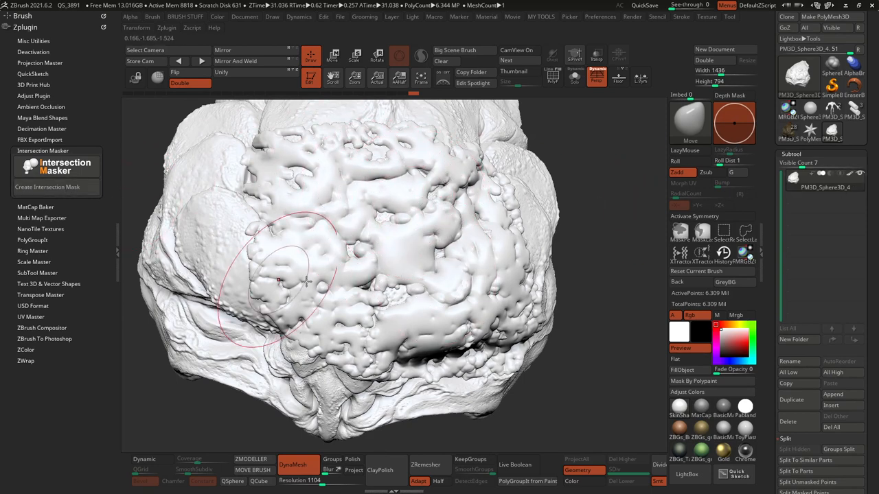
# Reshape the merged forehead growth with Move strokes, then split it into its own subtool.
pyautogui.moveTo(282, 280); pyautogui.dragTo(443, 227)
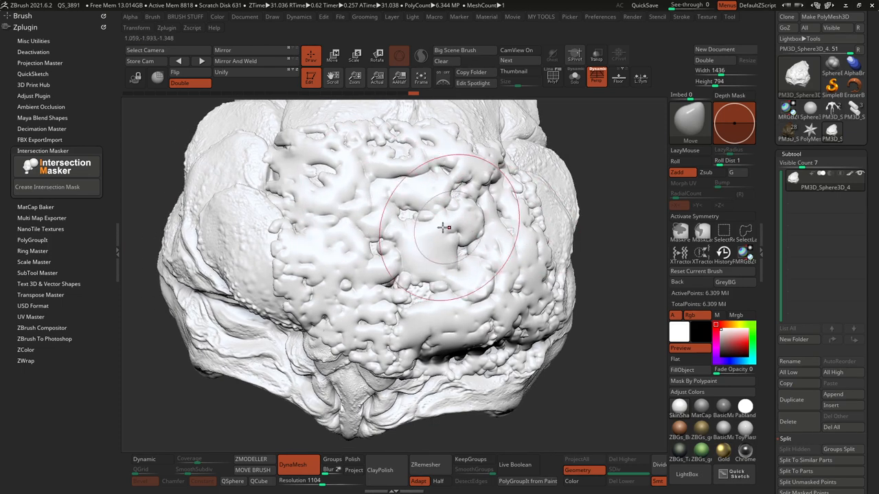
pyautogui.moveTo(500, 228)
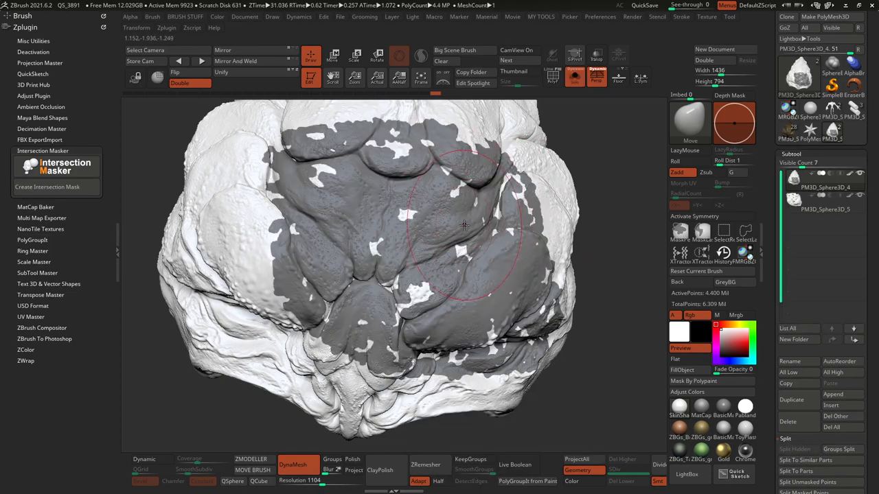
pyautogui.moveTo(463, 226); pyautogui.dragTo(294, 278)
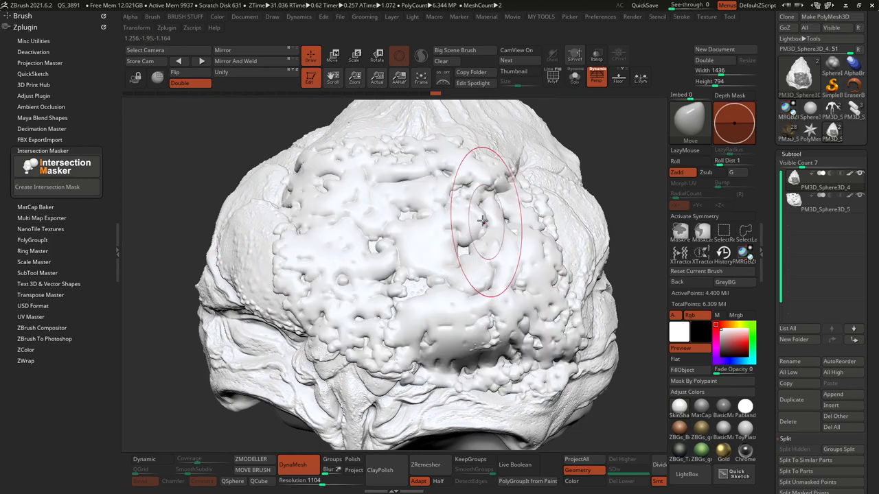
pyautogui.click(824, 209)
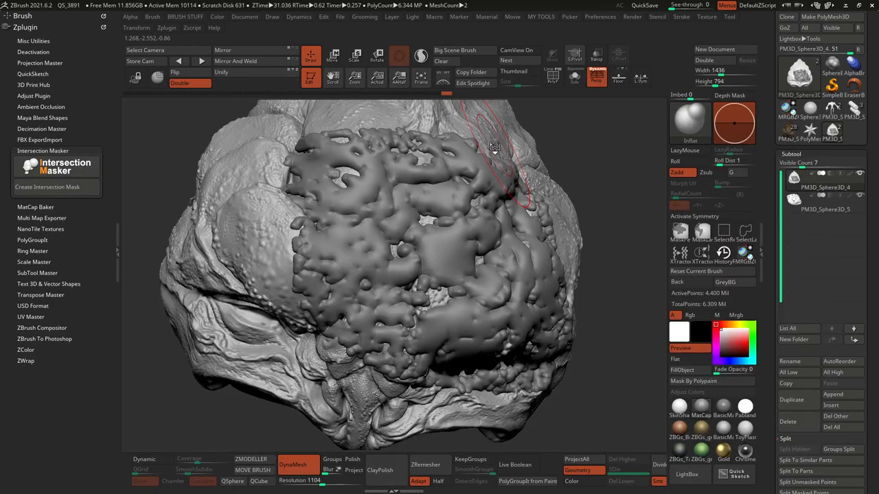
pyautogui.moveTo(363, 172)
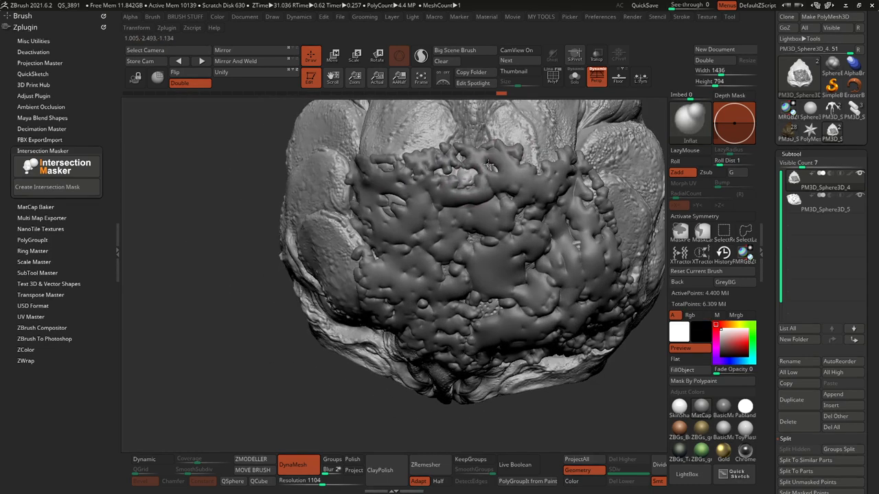
# Puff up the goo across the forehead with an Inflat brush stroke.
pyautogui.moveTo(487, 164); pyautogui.dragTo(480, 144)
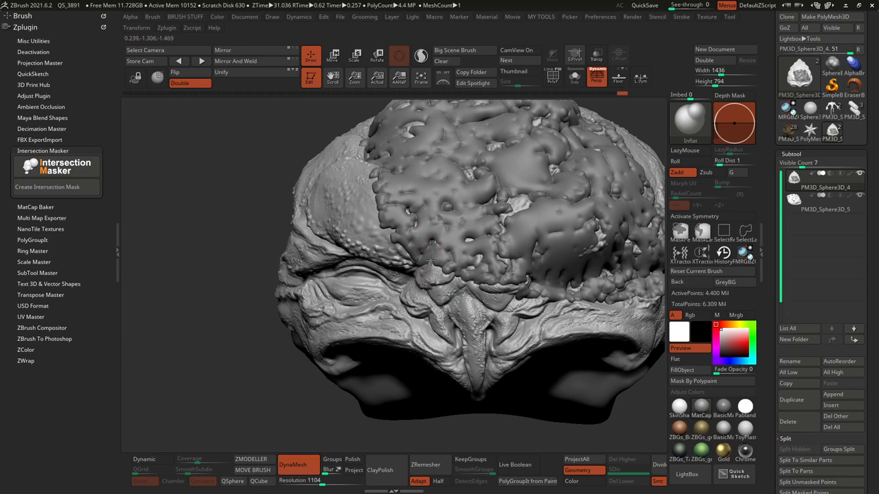
# Inflate the growth's left edge, face and front with repeated strokes into bubbly bulges.
pyautogui.moveTo(432, 261); pyautogui.dragTo(409, 254)
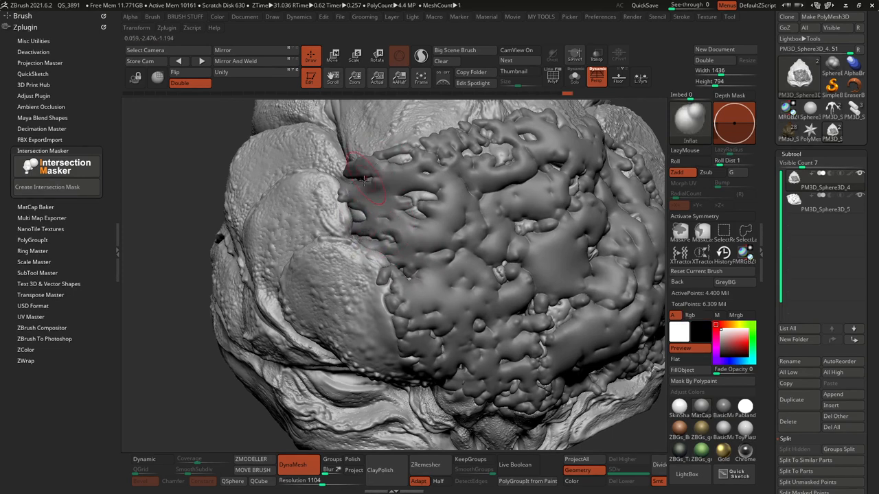
pyautogui.moveTo(364, 179); pyautogui.dragTo(439, 205)
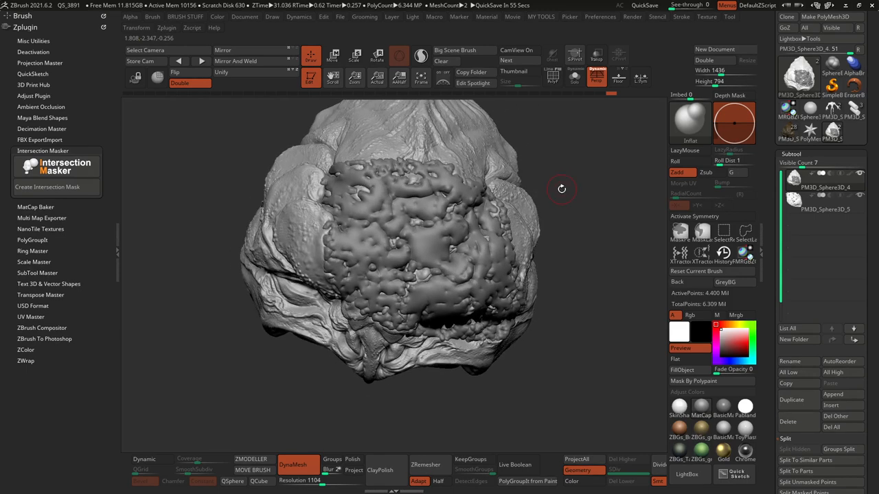
pyautogui.moveTo(561, 189); pyautogui.dragTo(549, 177)
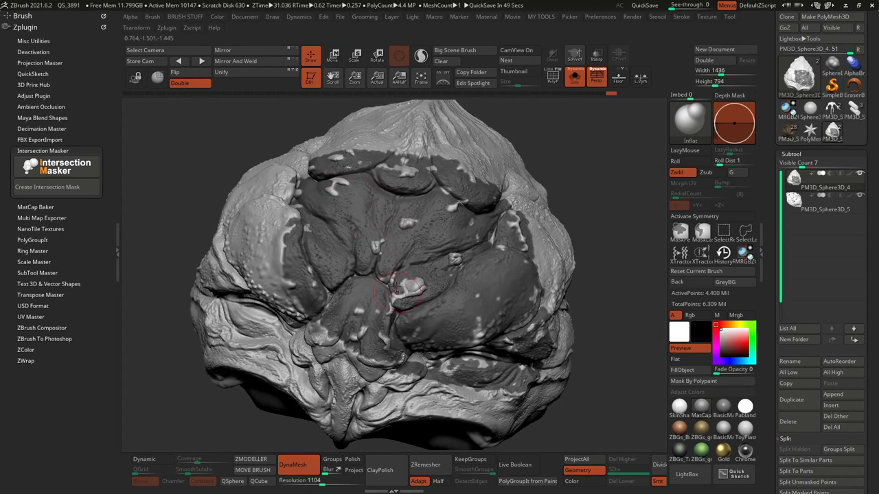
pyautogui.moveTo(397, 288); pyautogui.dragTo(371, 275)
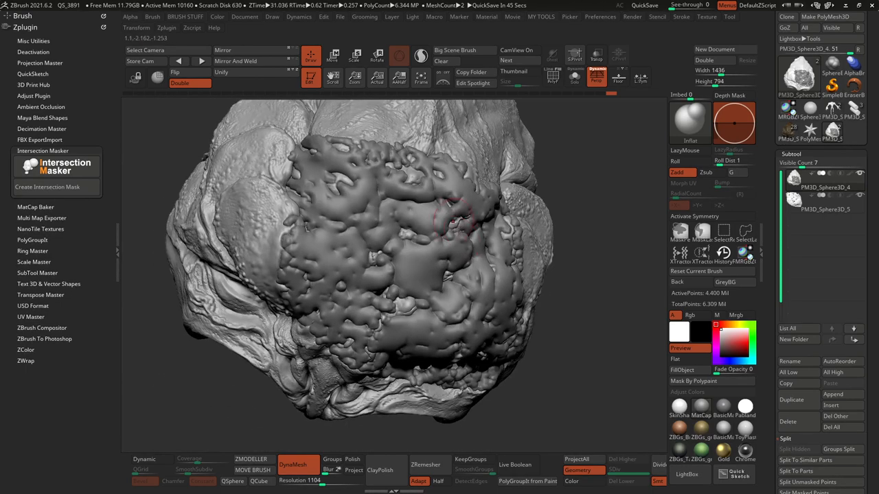
pyautogui.moveTo(453, 233); pyautogui.dragTo(560, 190)
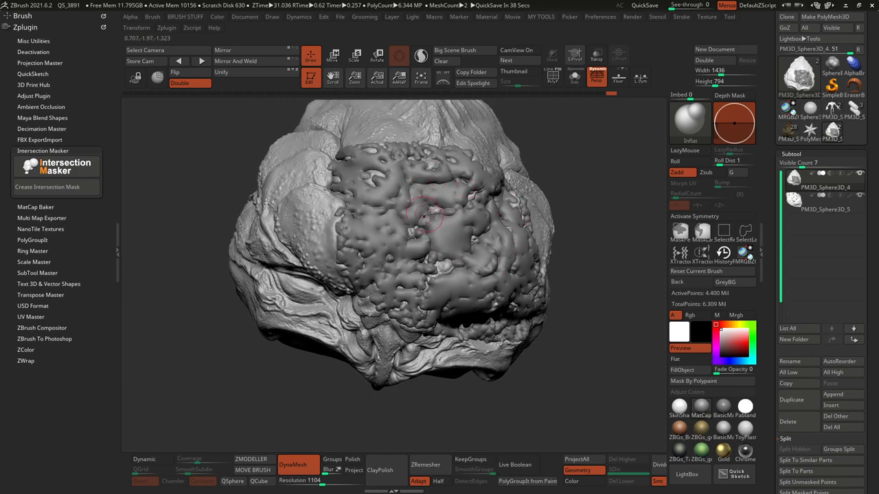
pyautogui.moveTo(425, 216); pyautogui.dragTo(491, 237)
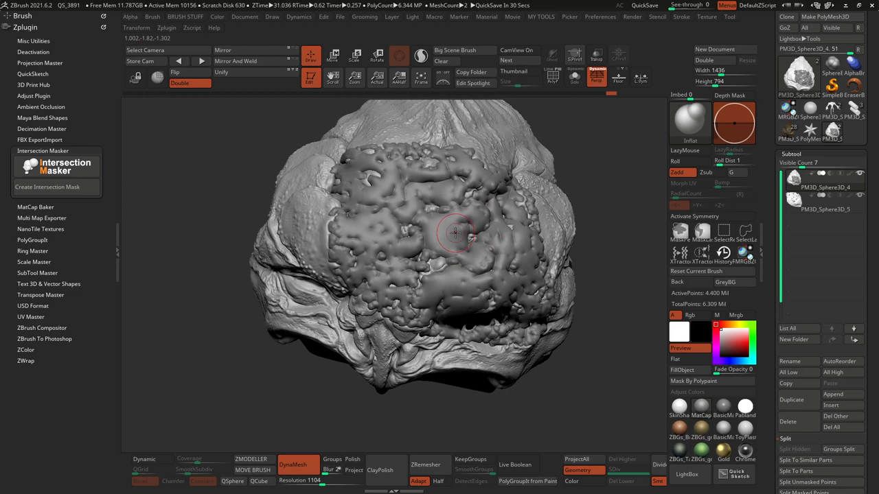
pyautogui.moveTo(437, 259)
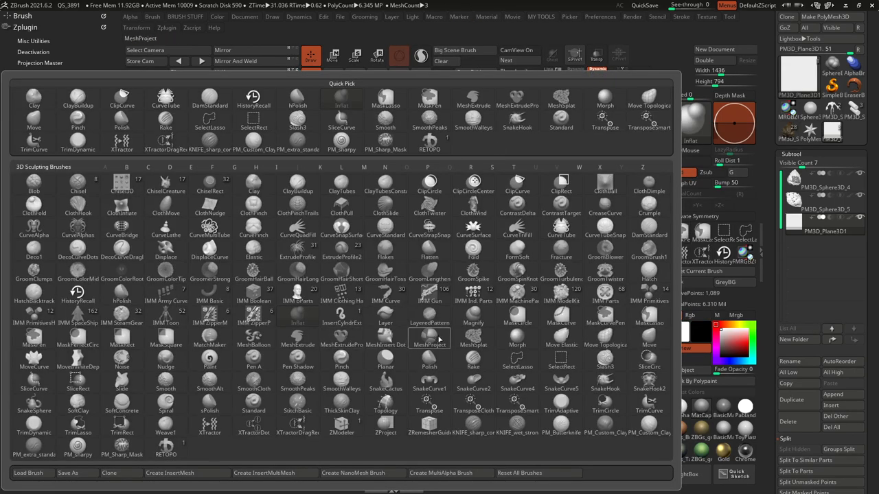
# Choose a brush from the brush palette for shaping the new Plane3D subtool.
pyautogui.click(431, 342)
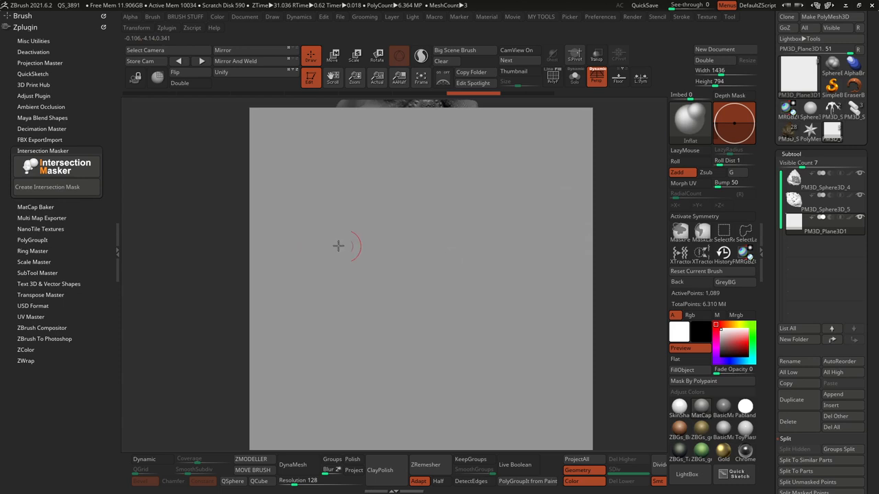
# Splat a large holey sheet, then a finer perforated one, onto the plane with MeshSplat.
pyautogui.moveTo(343, 247); pyautogui.dragTo(508, 329)
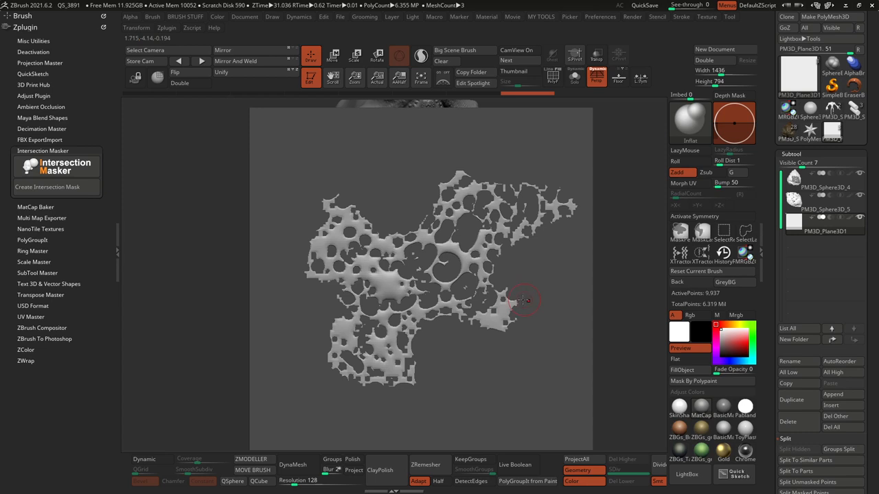
pyautogui.moveTo(449, 238)
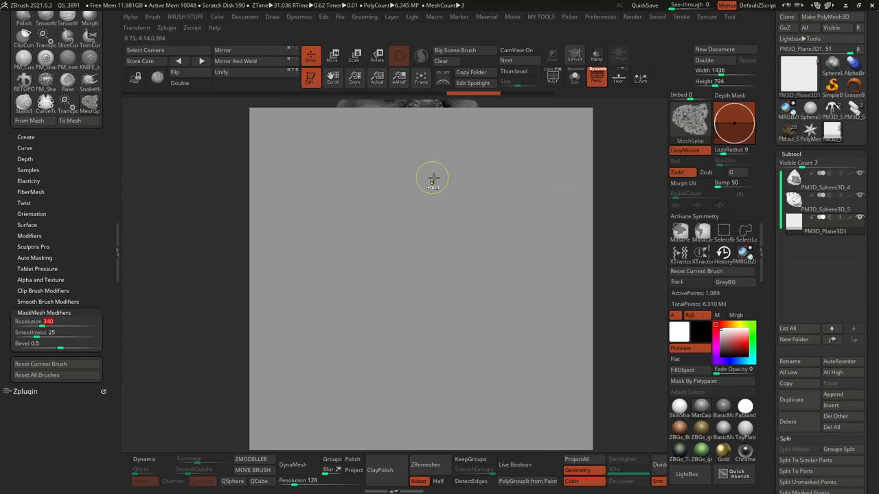
pyautogui.moveTo(432, 178); pyautogui.dragTo(460, 244)
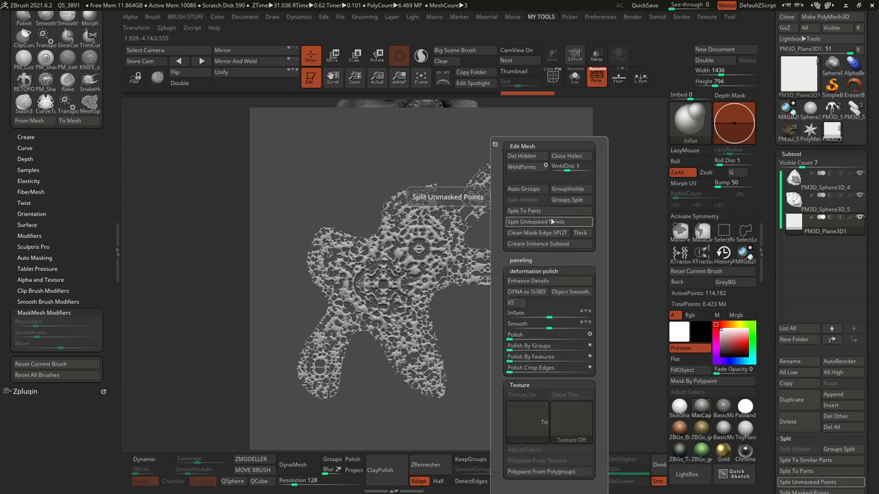
# Split off the sheet with Split Unmasked Points and DynaMesh it at resolution 280.
pyautogui.click(537, 221)
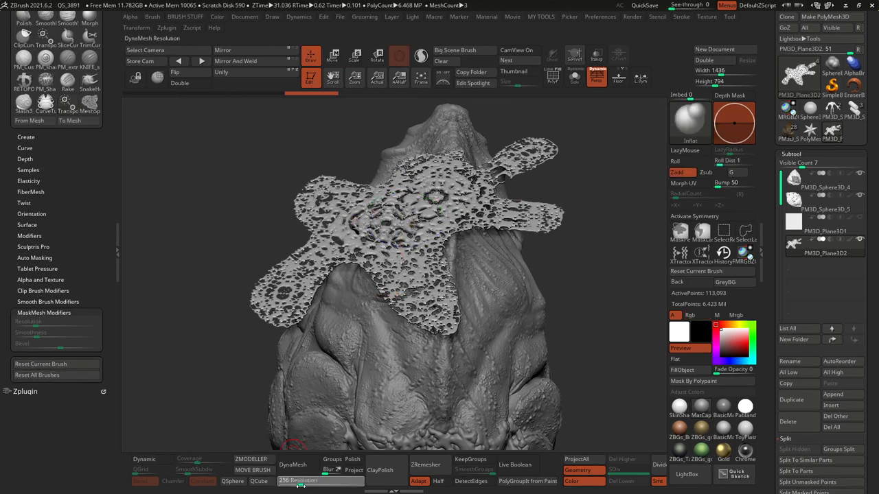
pyautogui.click(296, 470)
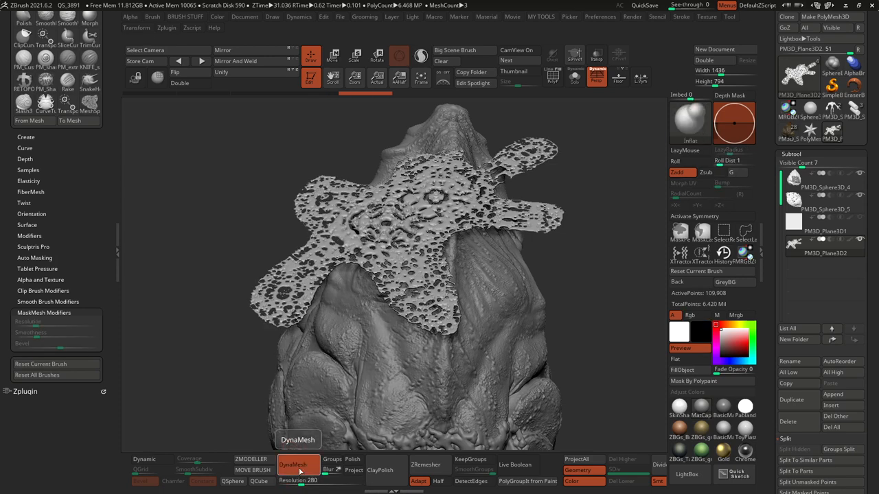
pyautogui.moveTo(693, 293)
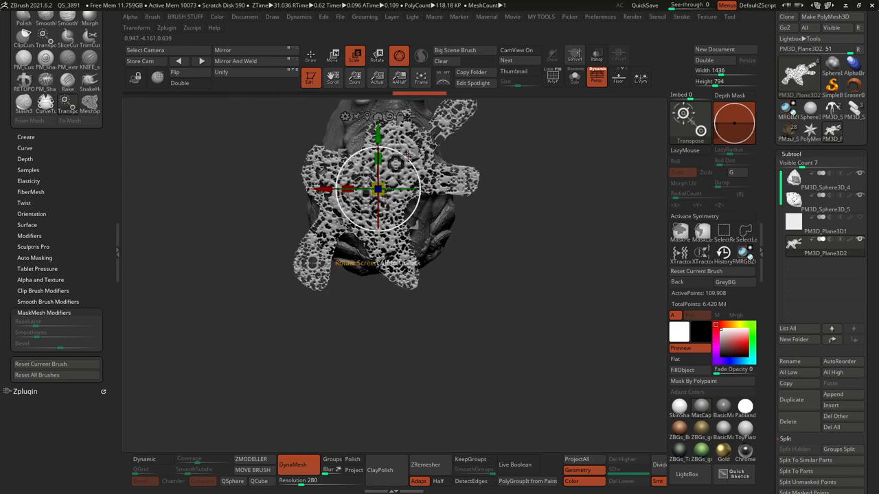
# Enlarge the perforated sheet with Transpose so it spans the head.
pyautogui.moveTo(378, 192); pyautogui.dragTo(398, 227)
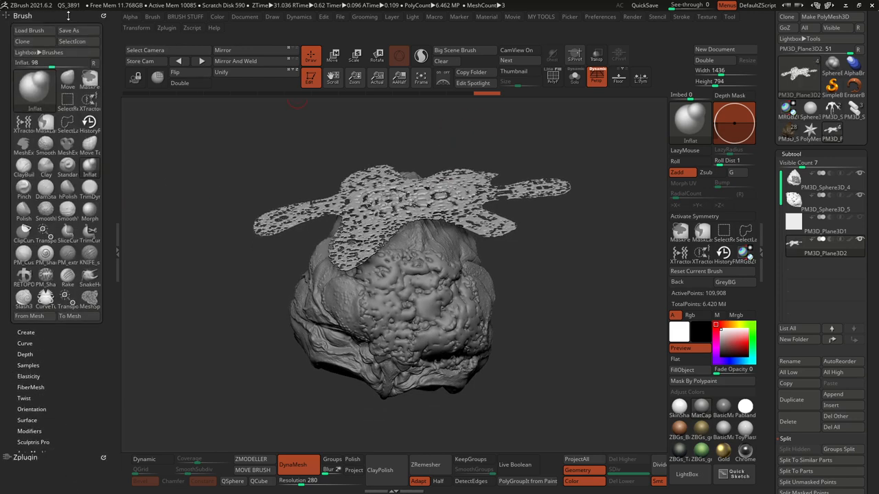
# Enable Collision Volume in the Dynamics palette so the head collides with the sheet.
pyautogui.click(293, 17)
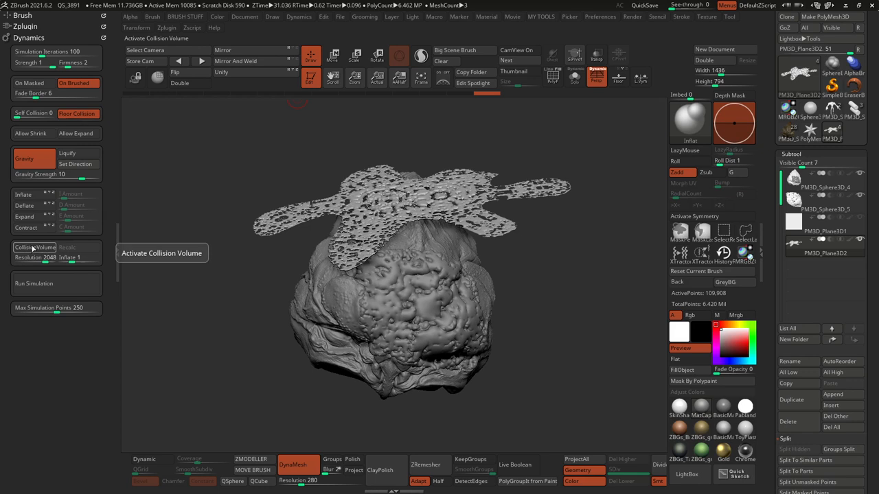
pyautogui.click(34, 247)
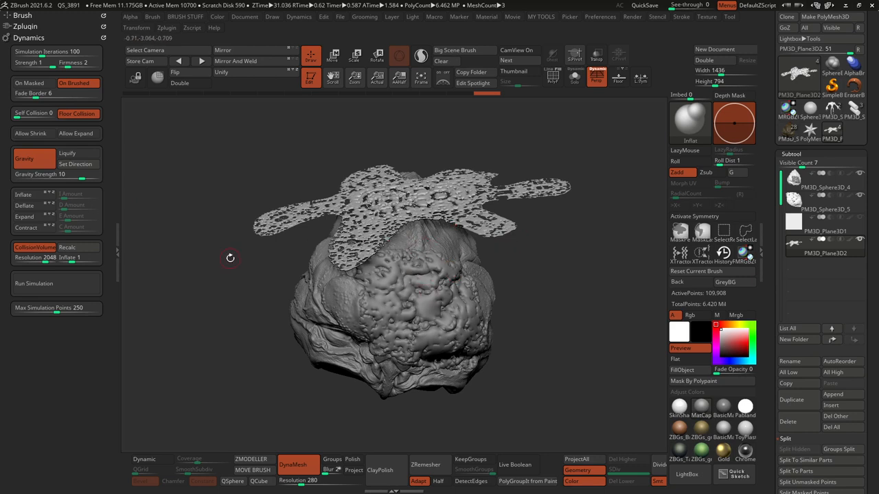
pyautogui.click(34, 283)
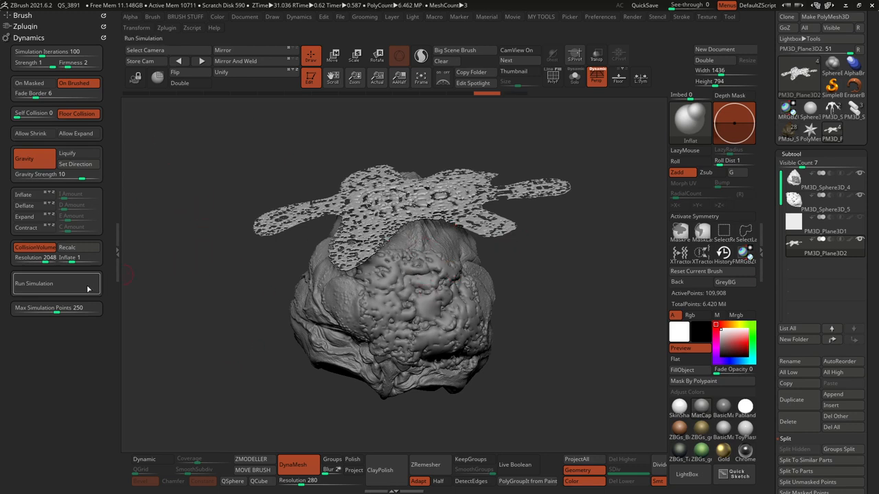
# Run the cloth simulation to drop the sheet onto the head, then orbit to inspect it.
pyautogui.click(55, 284)
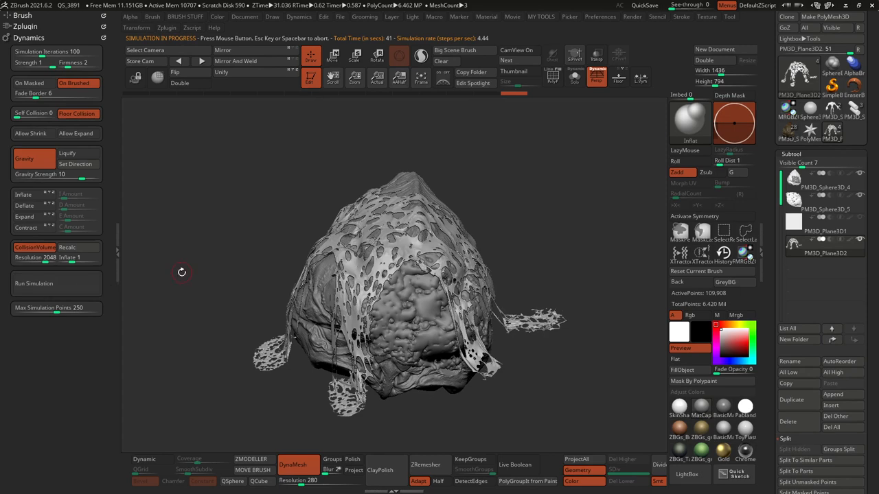
pyautogui.moveTo(565, 209)
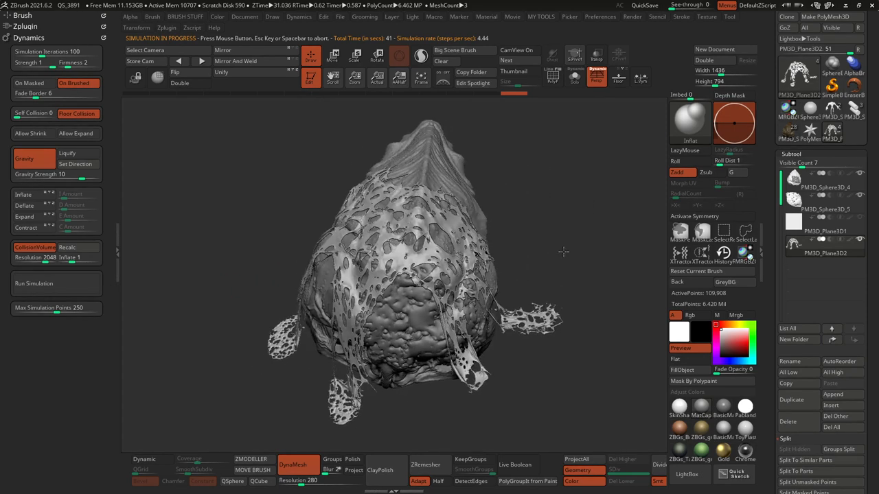
pyautogui.moveTo(563, 252); pyautogui.dragTo(418, 237)
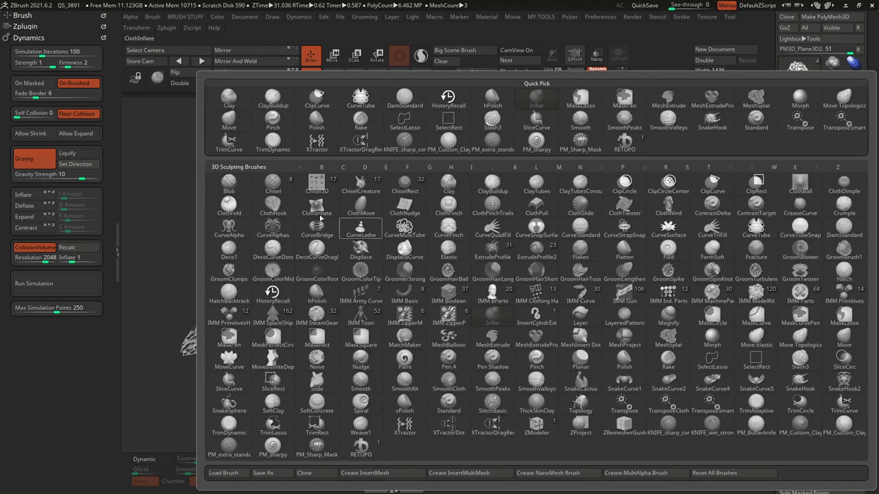
pyautogui.moveTo(273, 207)
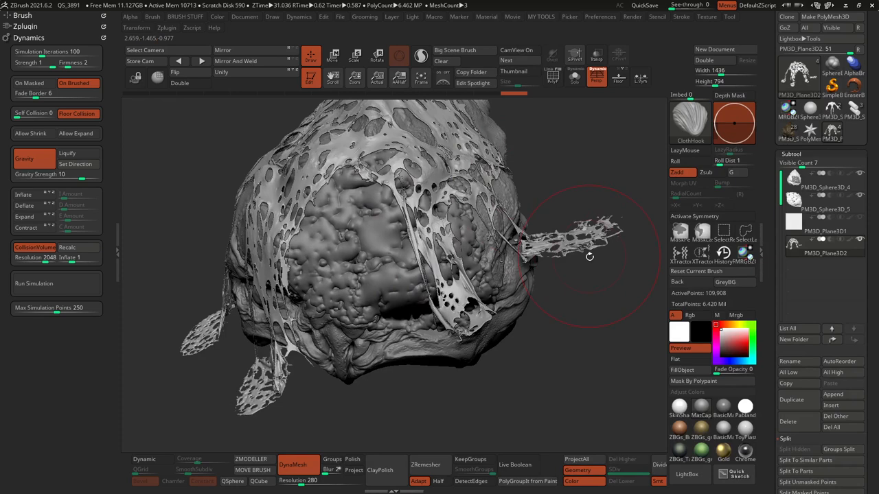
# Pull a ClothHook strand sideways from the draped sheet and check the hanging strands.
pyautogui.moveTo(590, 256); pyautogui.dragTo(481, 354)
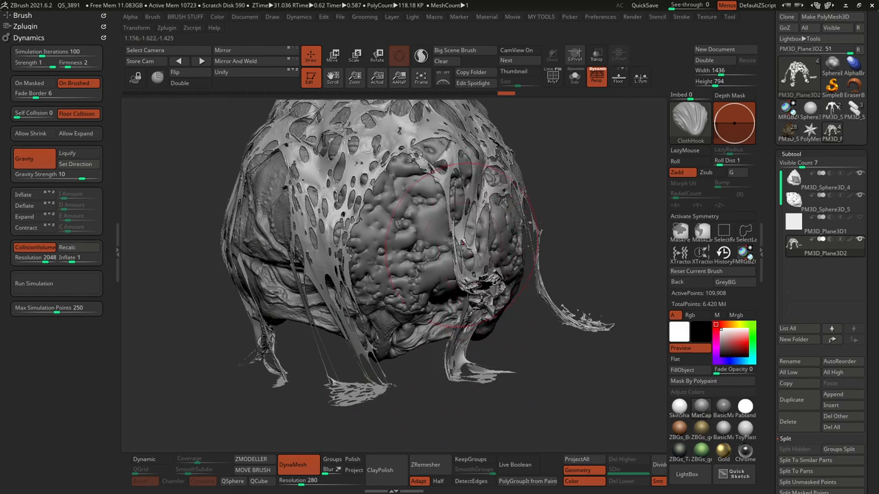
pyautogui.moveTo(463, 244); pyautogui.dragTo(545, 197)
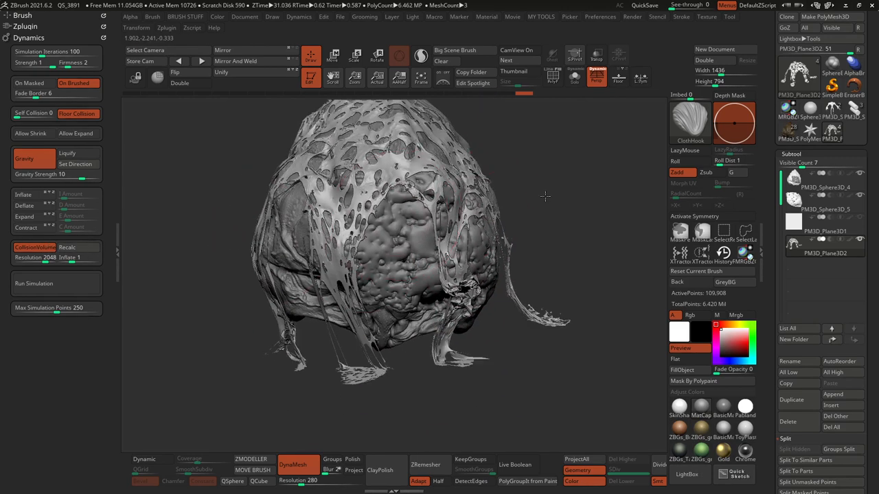
pyautogui.moveTo(546, 197); pyautogui.dragTo(504, 356)
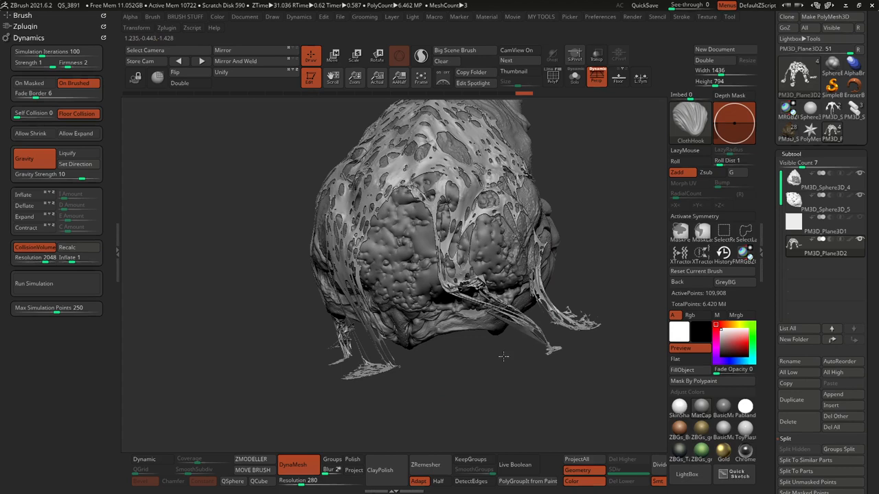